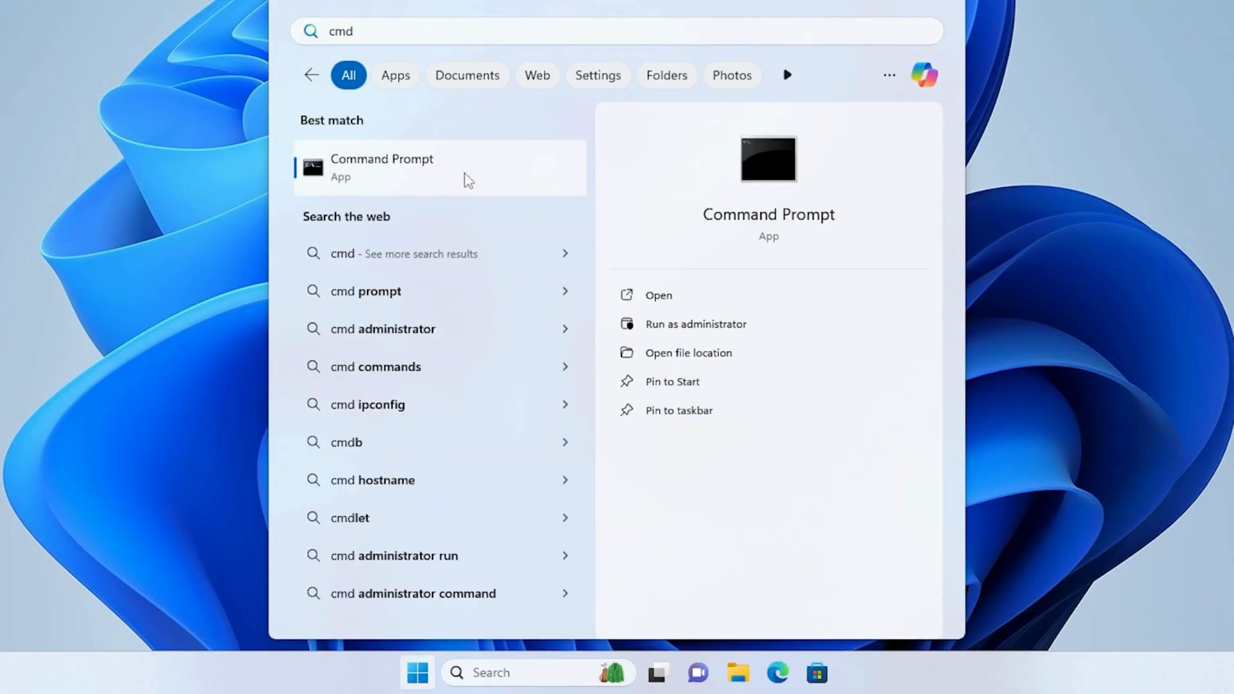
Launch Command Prompt as administrator and approve the User Account Control request
{"action": "left_click", "coordinate": [695, 323]}
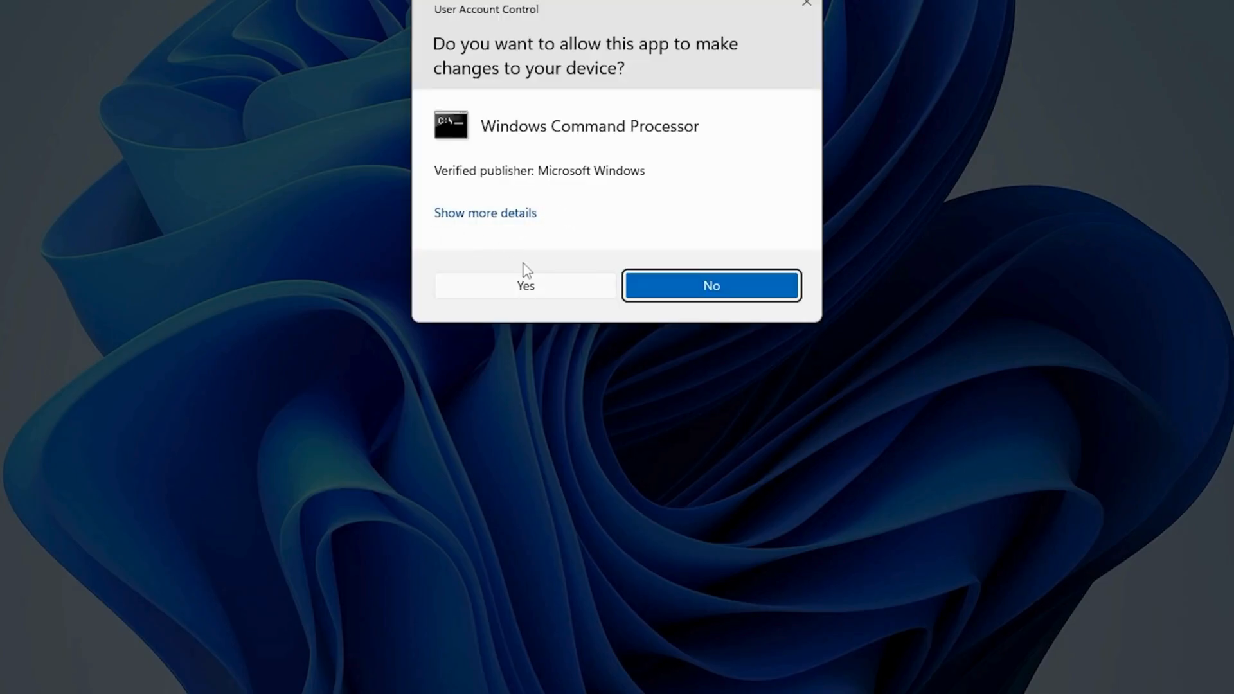
{"action": "mouse_move", "coordinate": [516, 292]}
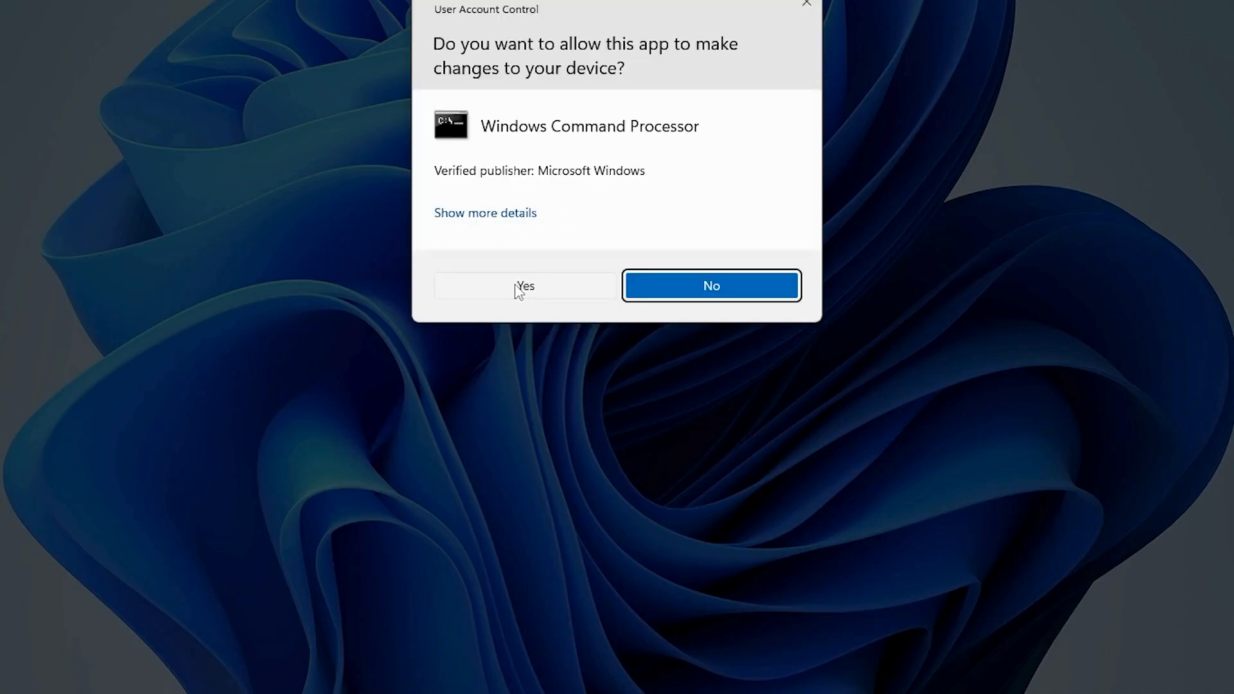
{"action": "left_click", "coordinate": [525, 286]}
{"action": "type", "text": "sfc /scannow"}
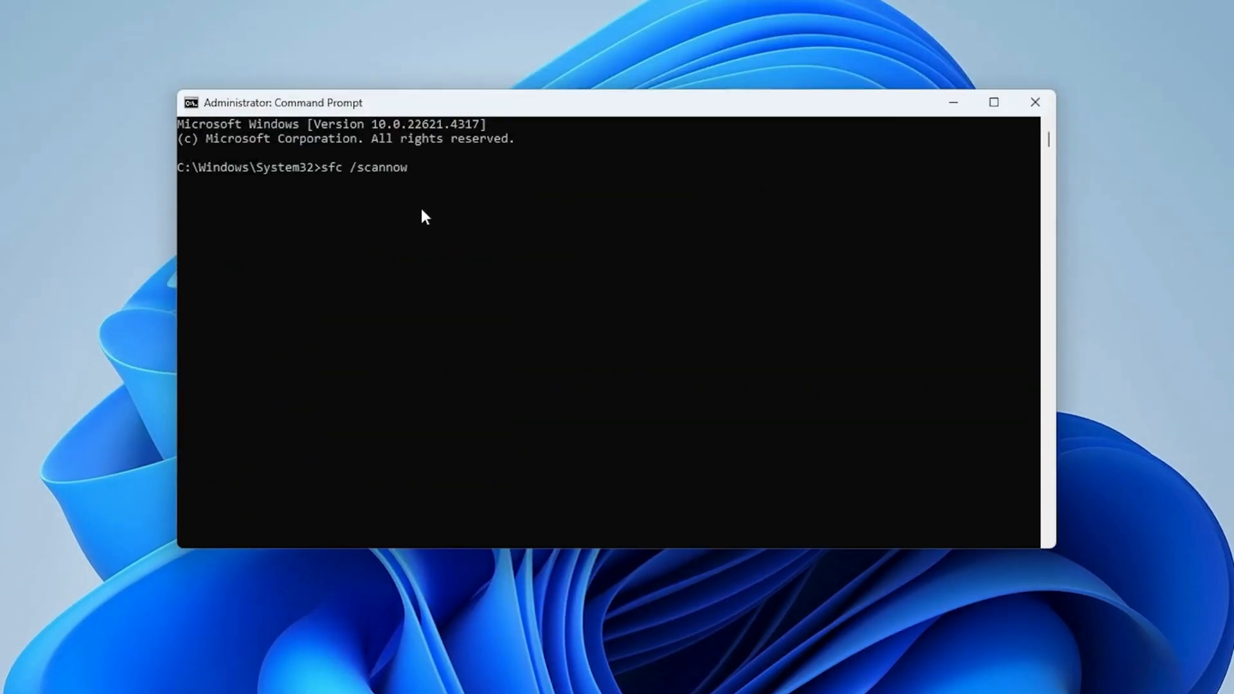
Run sfc /scannow, then enter DISM /Online /Cleanup-Image /RestoreHealth at the prompt
{"action": "key", "text": "Return"}
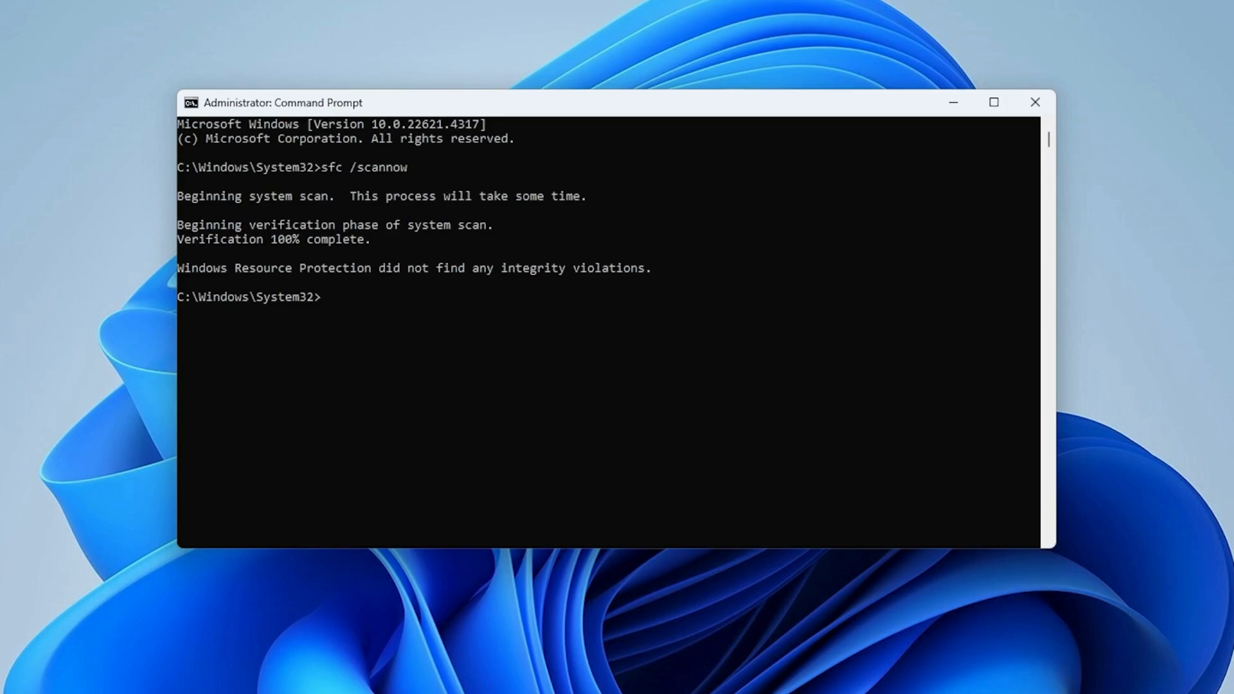
{"action": "mouse_move", "coordinate": [365, 317]}
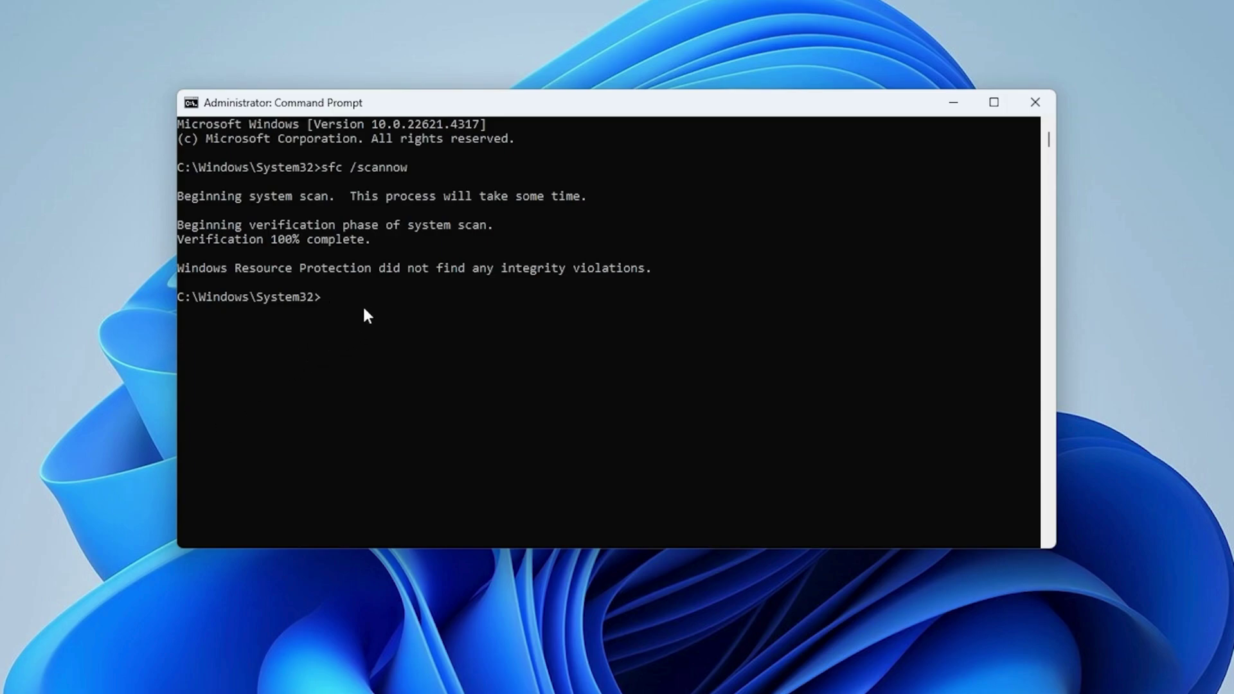
{"action": "type", "text": "DISM /Online /Cleanup-Image /RestoreHealth"}
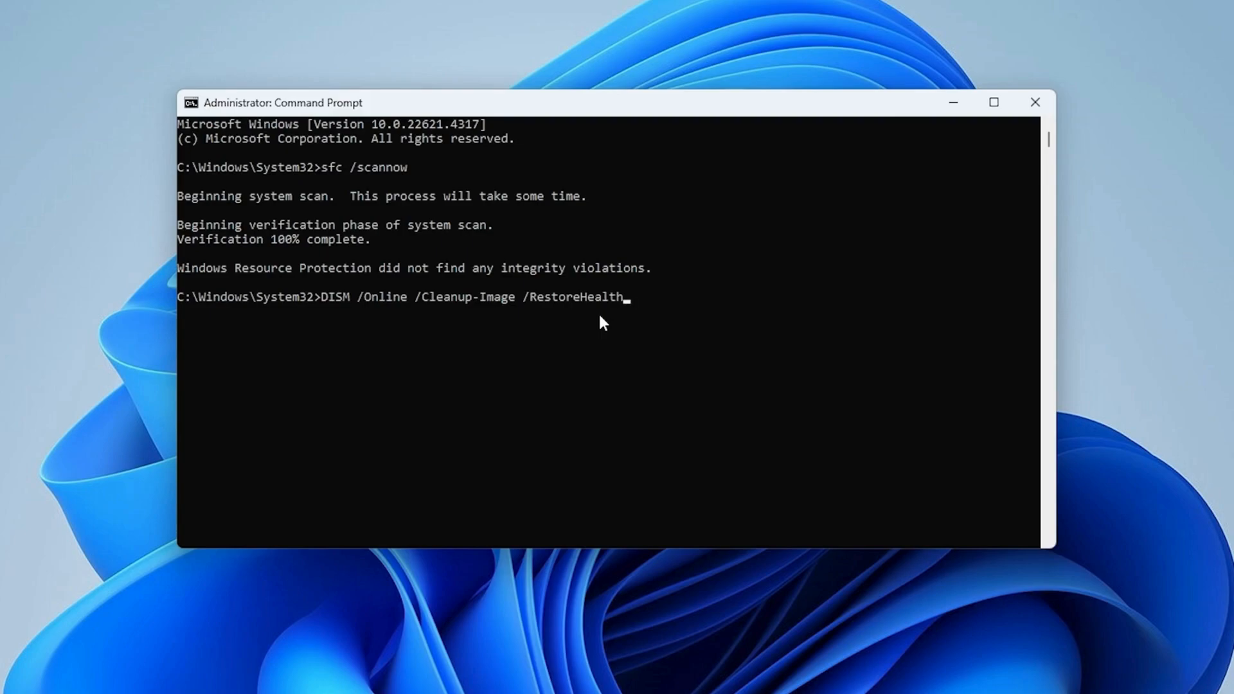
Run the DISM RestoreHealth command to completion and close Command Prompt
{"action": "key", "text": "Return"}
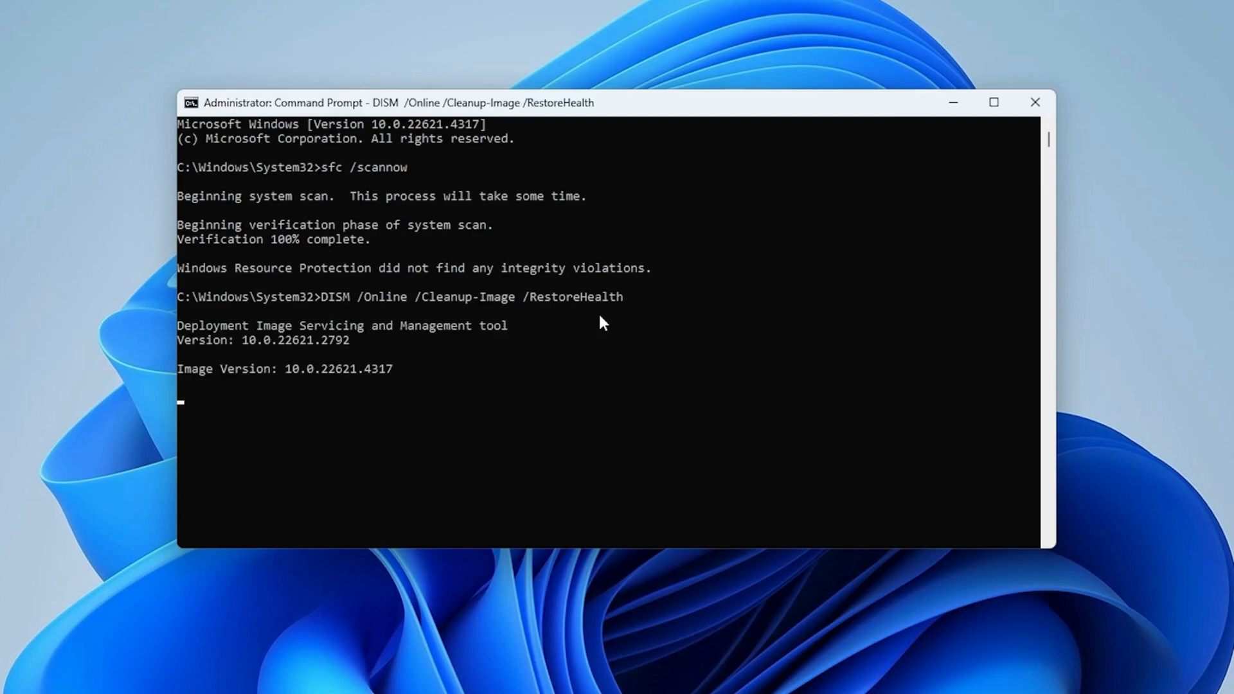
{"action": "mouse_move", "coordinate": [618, 350]}
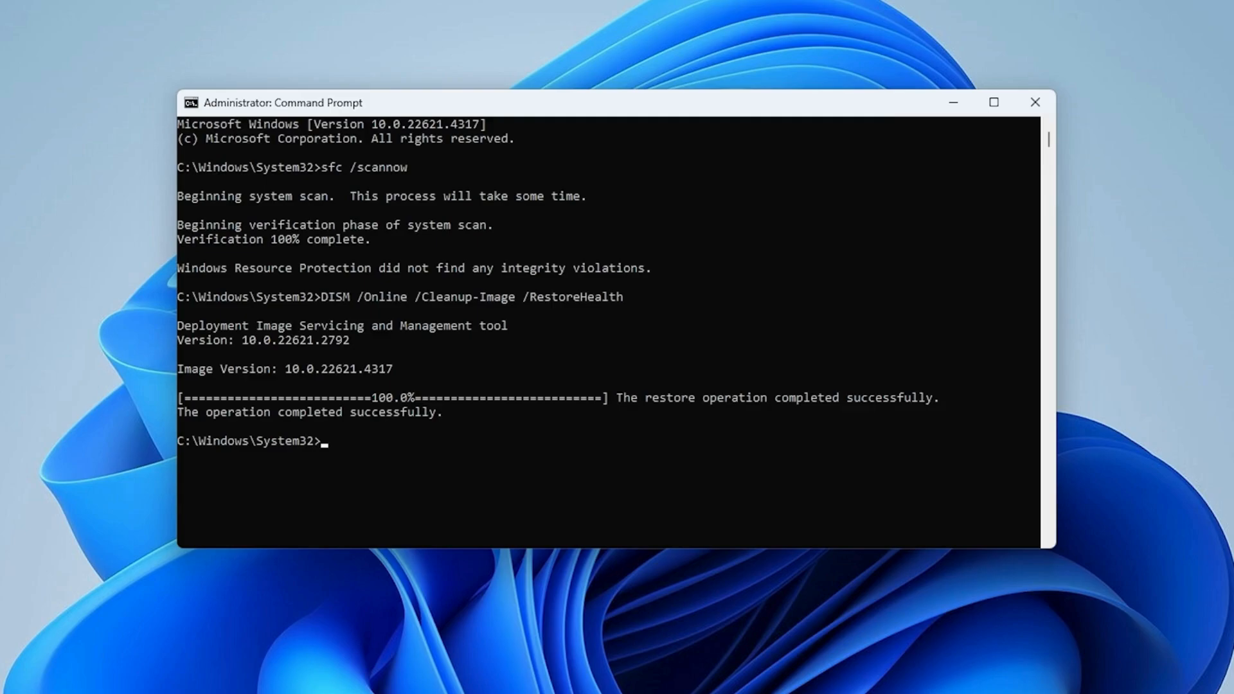
{"action": "mouse_move", "coordinate": [992, 150]}
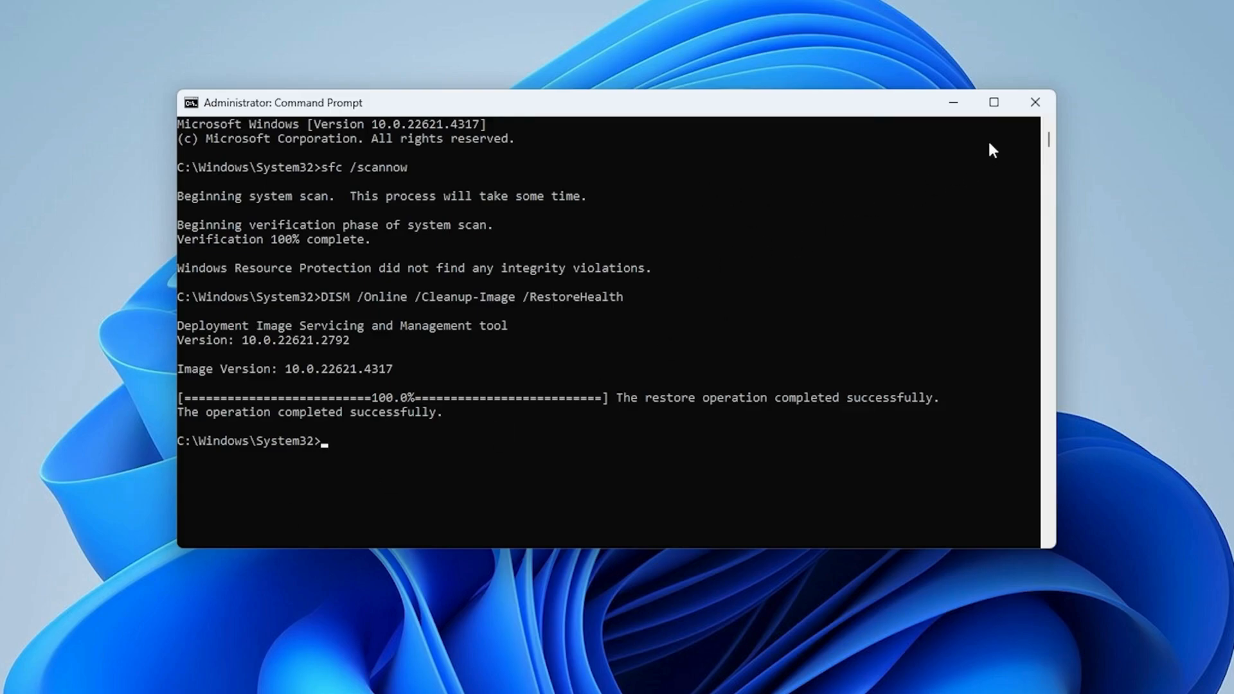
{"action": "left_click", "coordinate": [474, 679]}
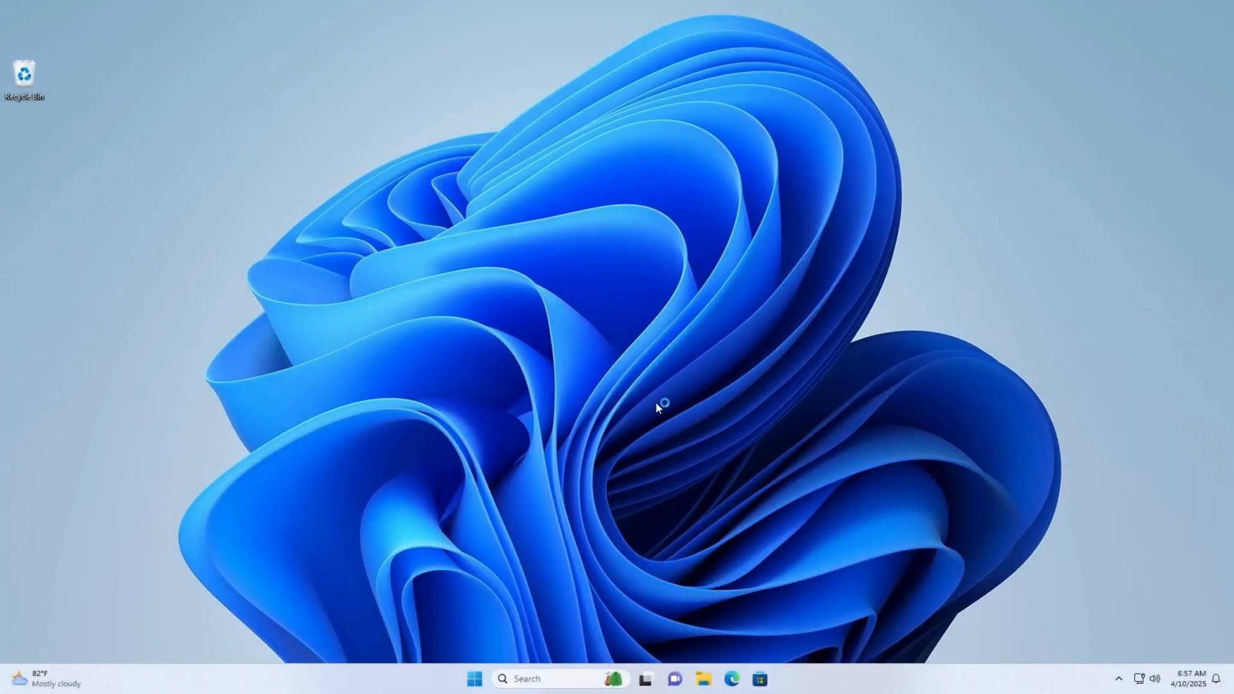
{"action": "mouse_move", "coordinate": [638, 464]}
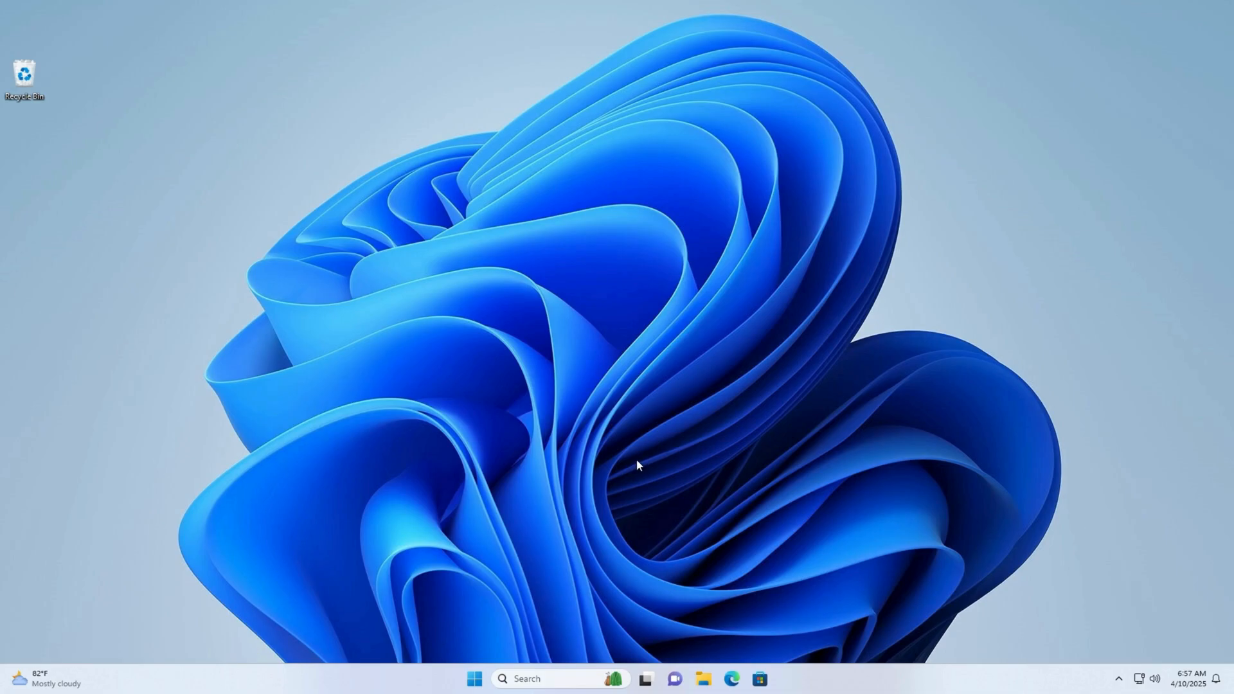
Bring up the Start menu from the taskbar, ready for a search
{"action": "left_click", "coordinate": [474, 678]}
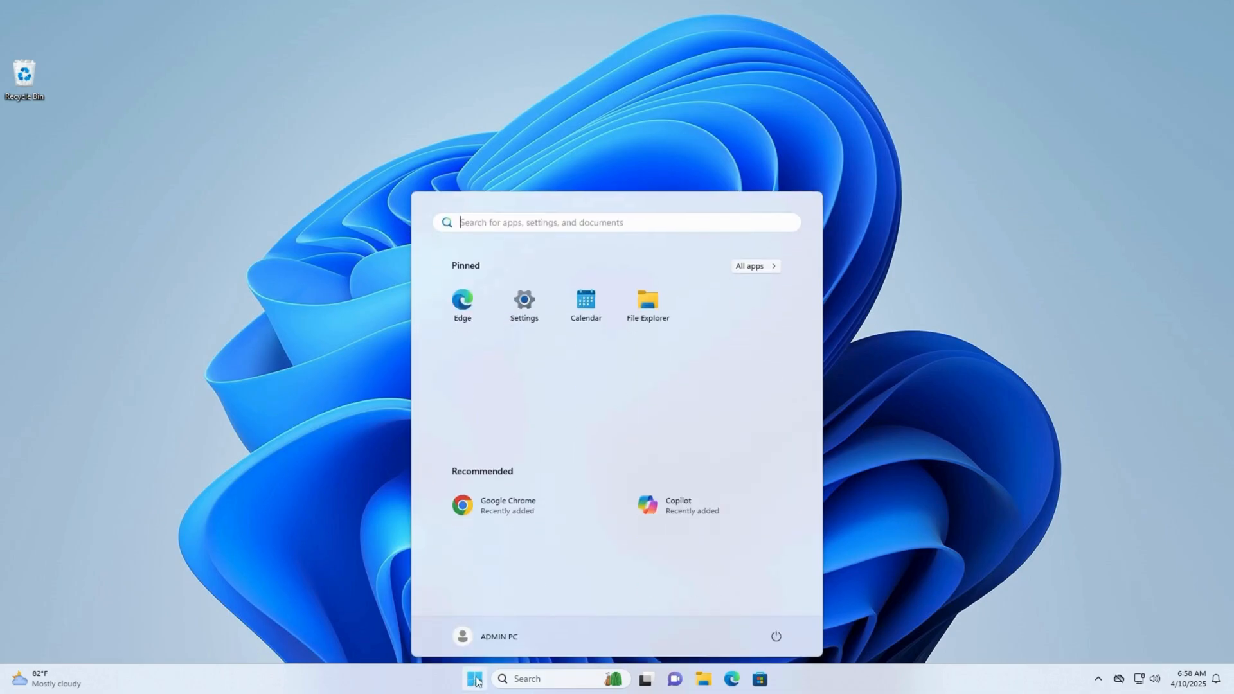
Search 'powershell' and launch Windows PowerShell as administrator
{"action": "type", "text": "p"}
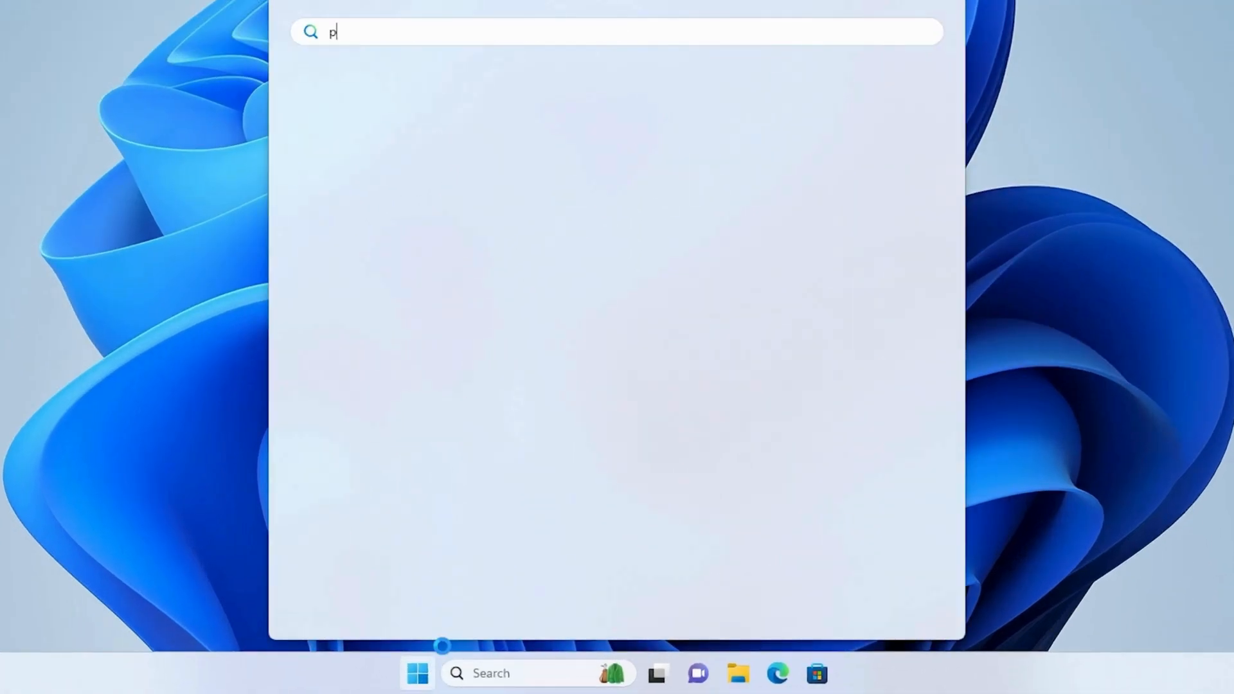
{"action": "type", "text": "ow"}
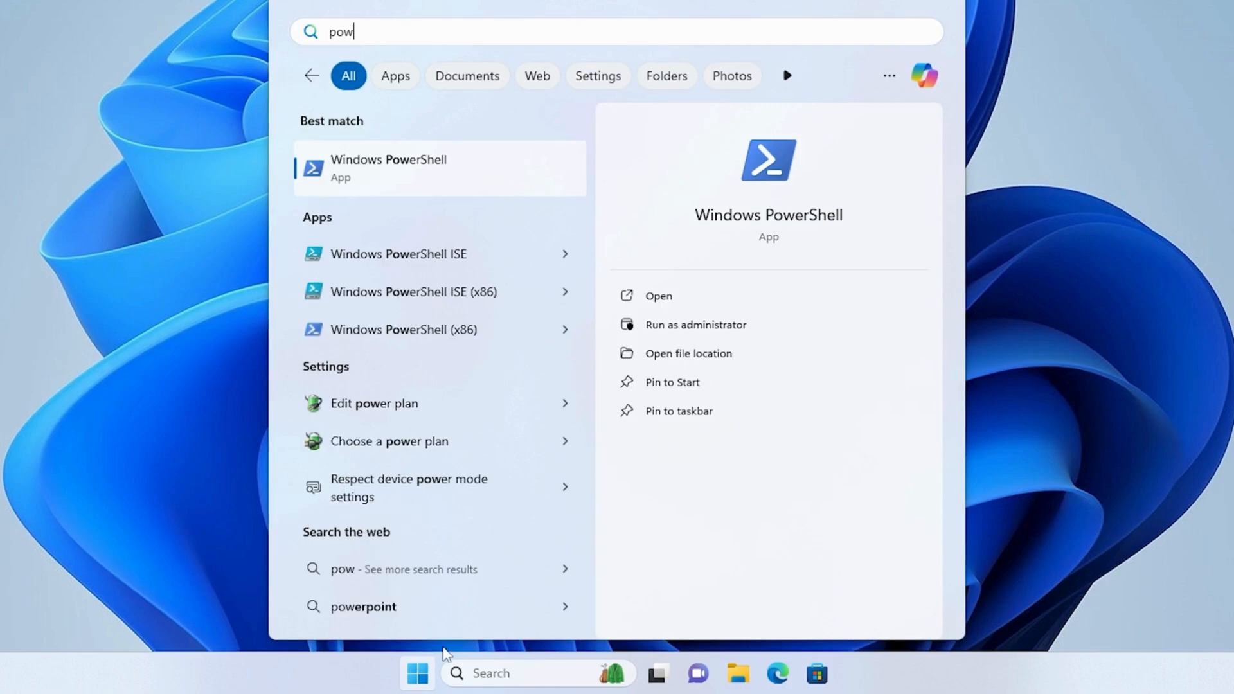
{"action": "type", "text": "e"}
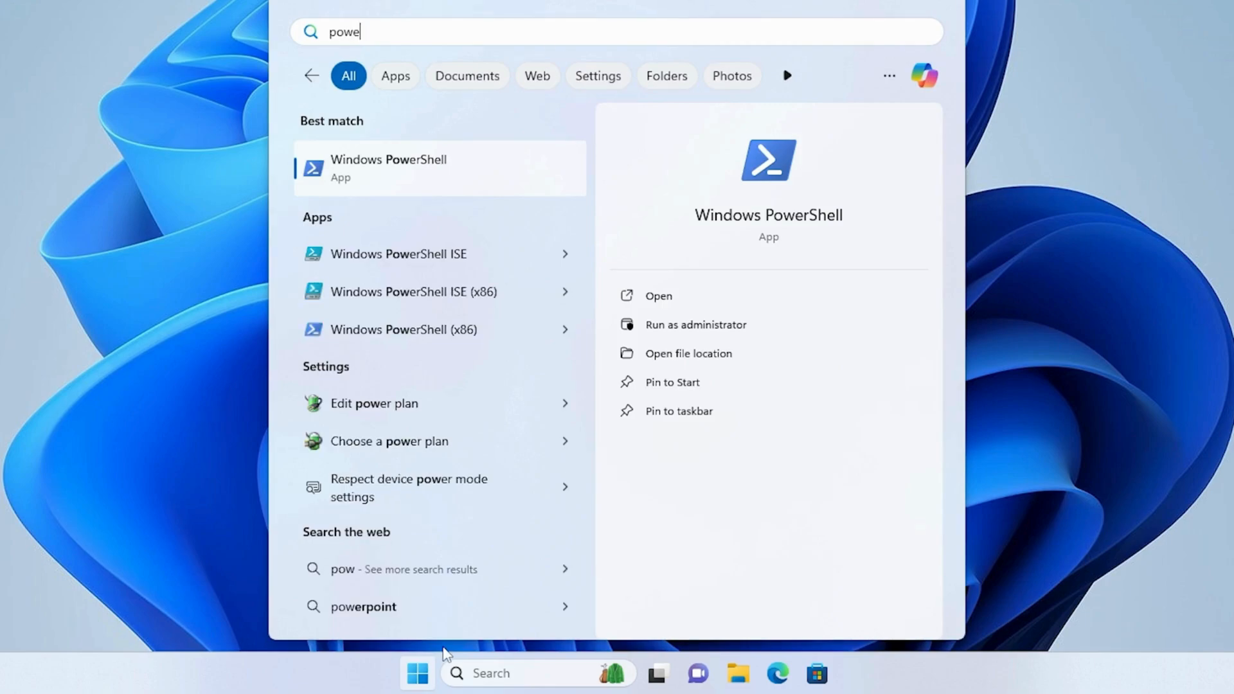
{"action": "type", "text": "rshell"}
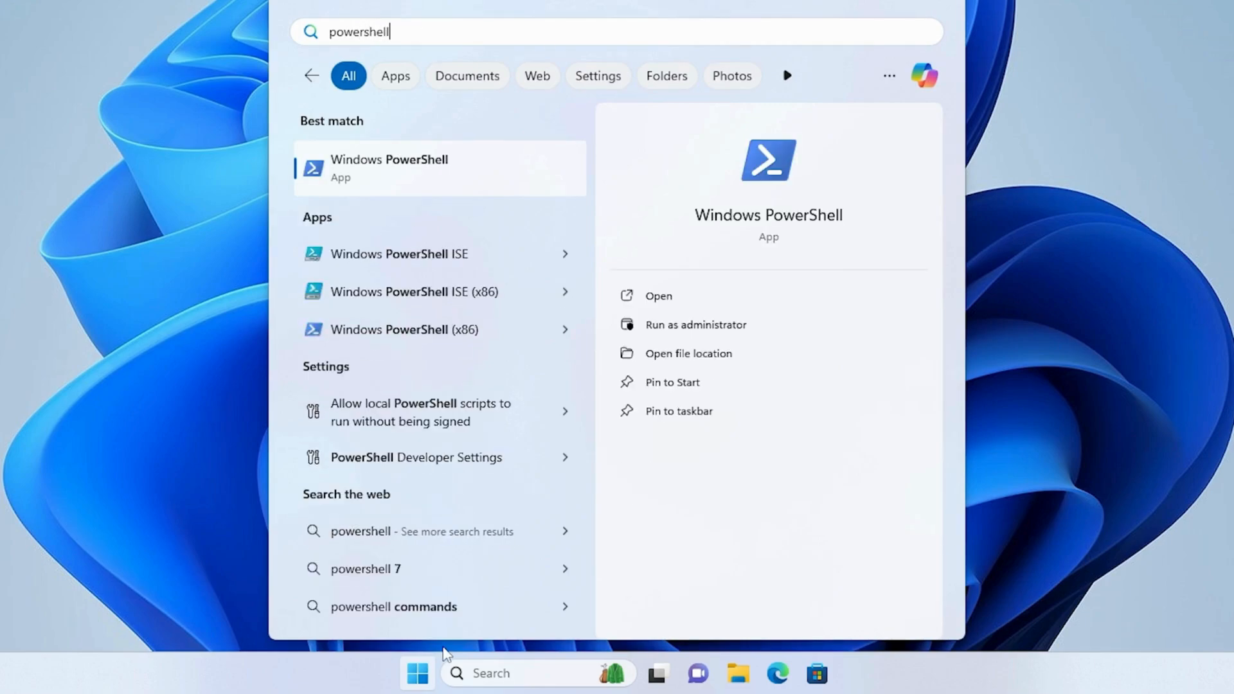
{"action": "mouse_move", "coordinate": [433, 202]}
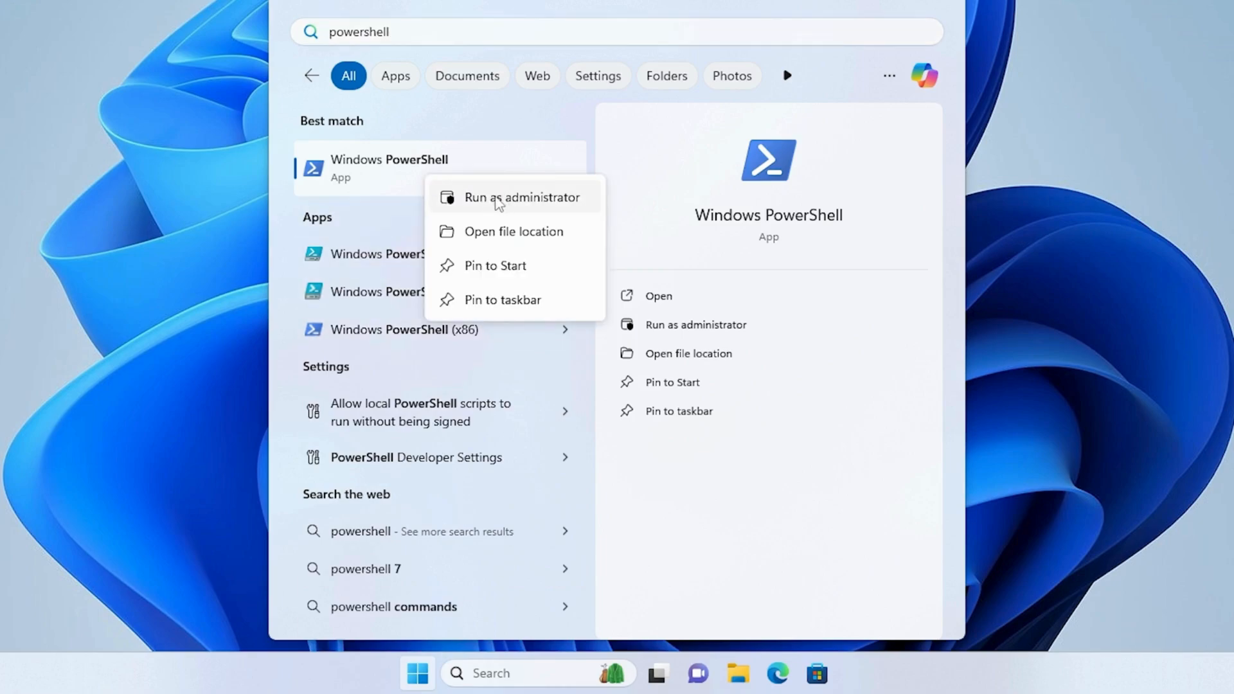
{"action": "left_click", "coordinate": [523, 198]}
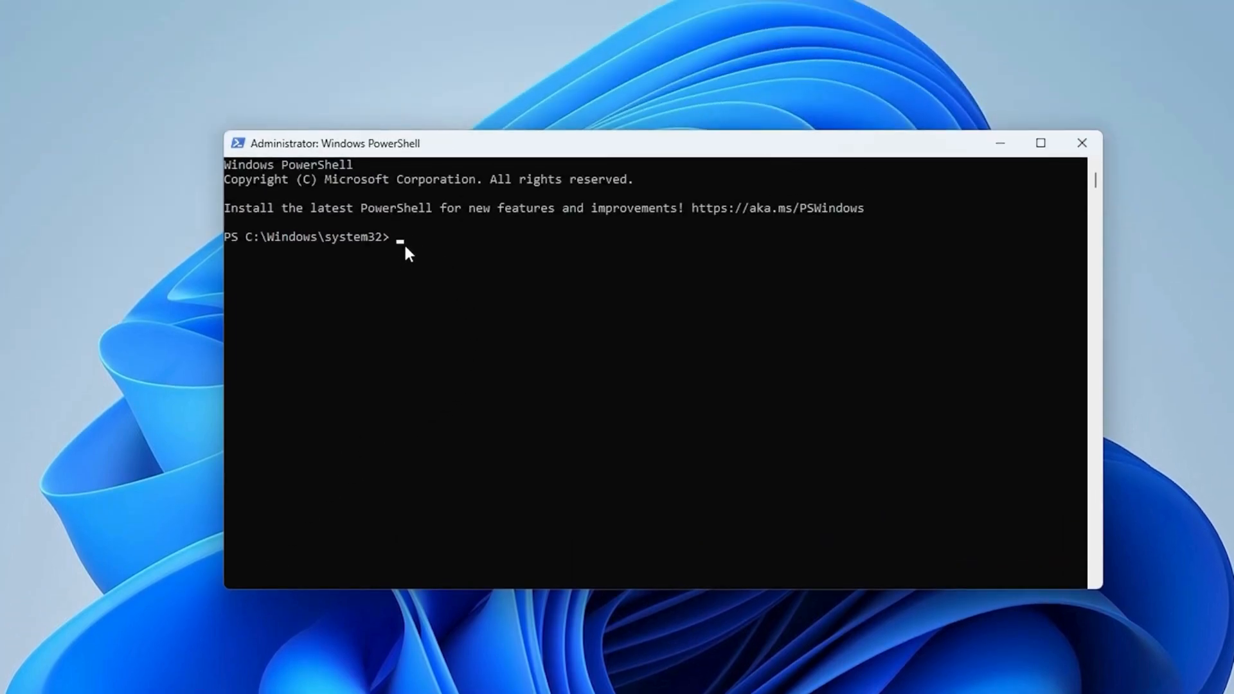
{"action": "mouse_move", "coordinate": [408, 252]}
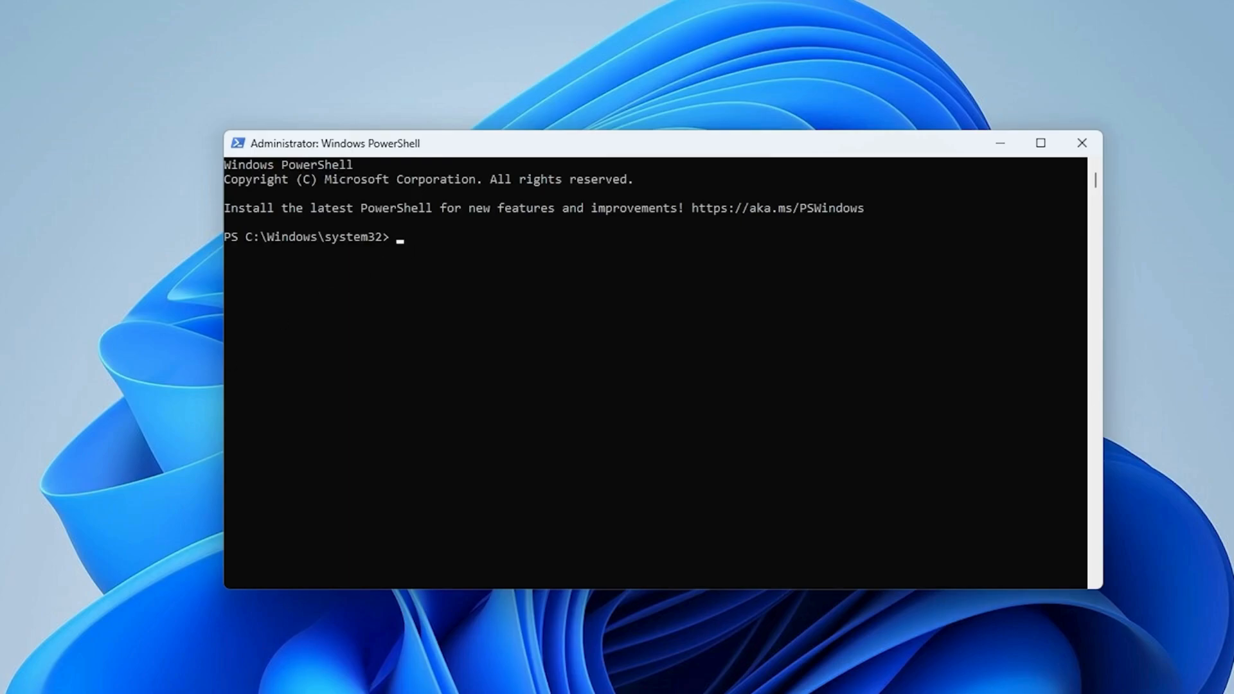
{"action": "mouse_move", "coordinate": [405, 251]}
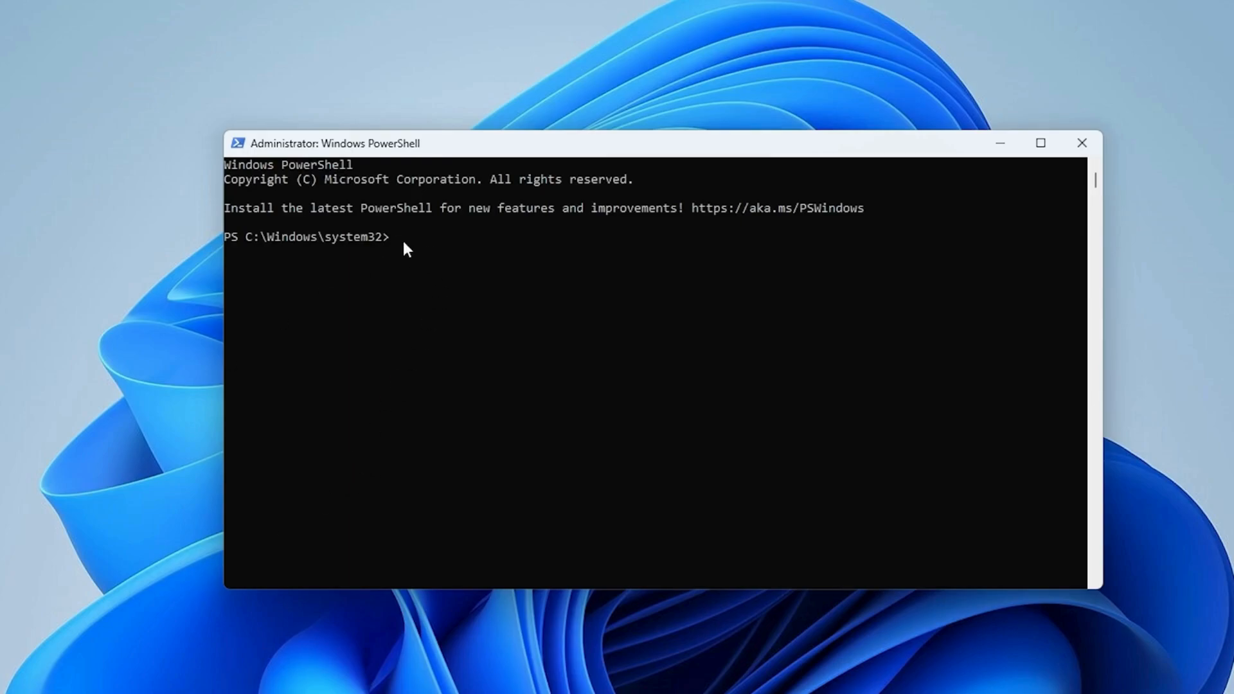
Run Get-AppxPackage Microsoft.Windows.Photos, review the listing, and close PowerShell
{"action": "type", "text": "Get-AppxPackage Microsoft.Windows.Photos"}
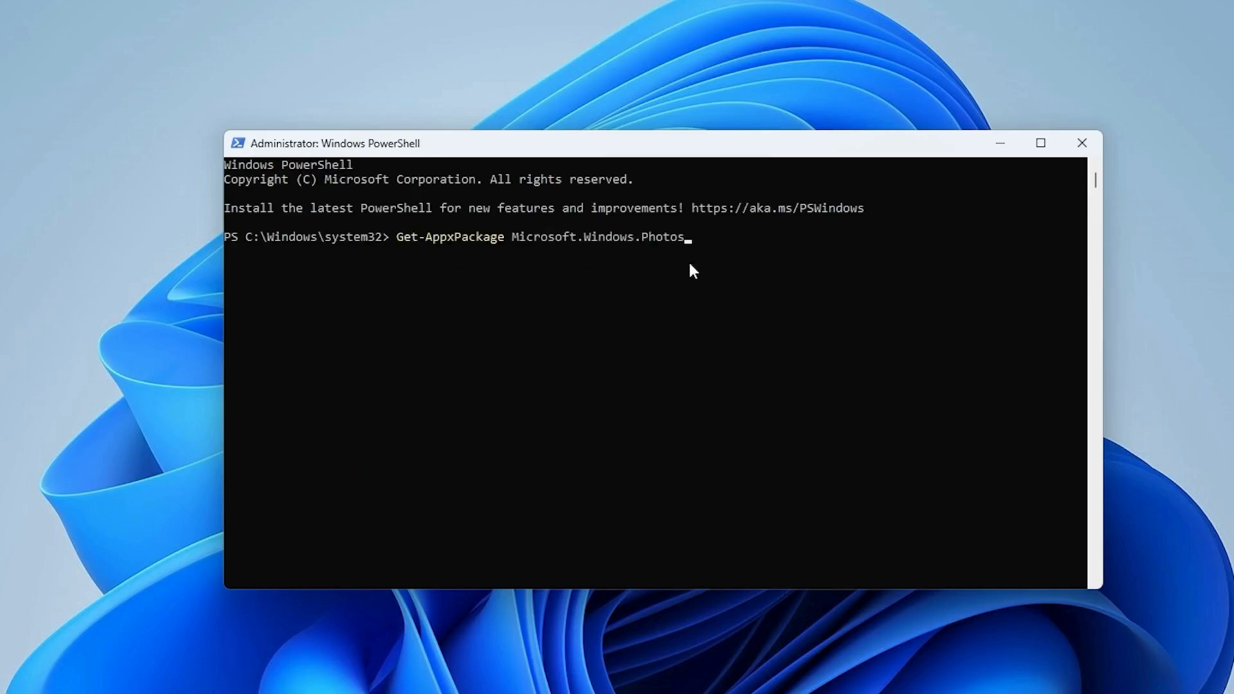
{"action": "mouse_move", "coordinate": [707, 269]}
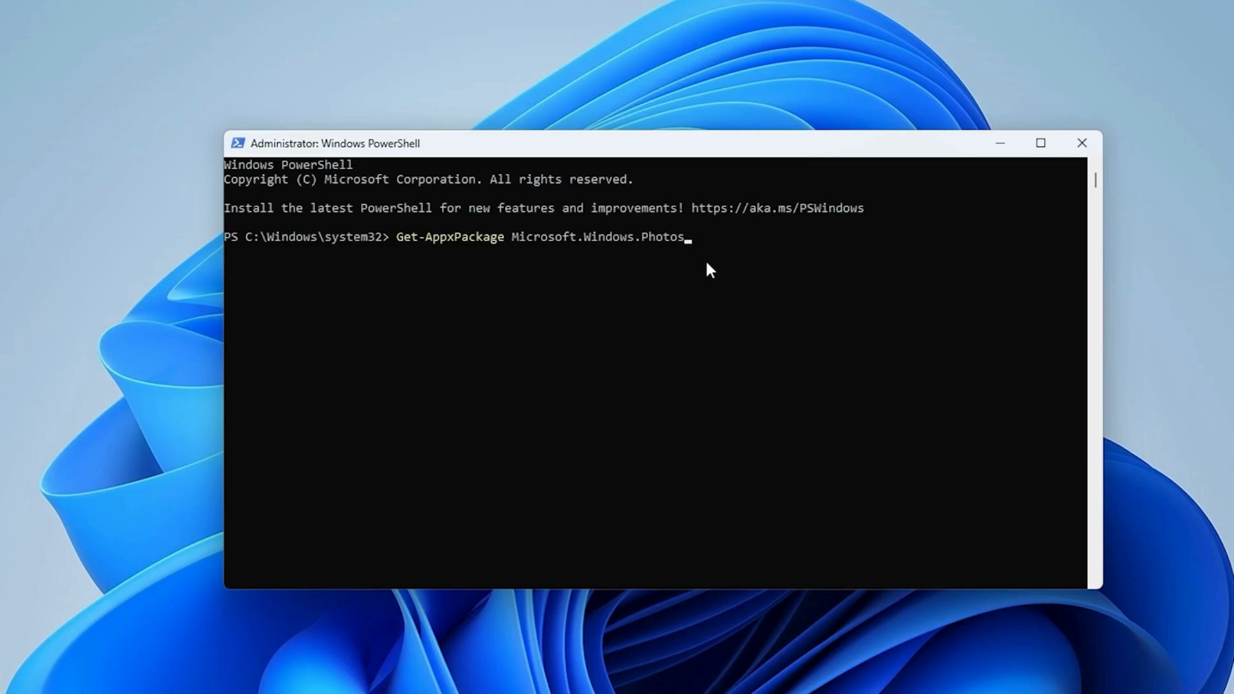
{"action": "key", "text": "Return"}
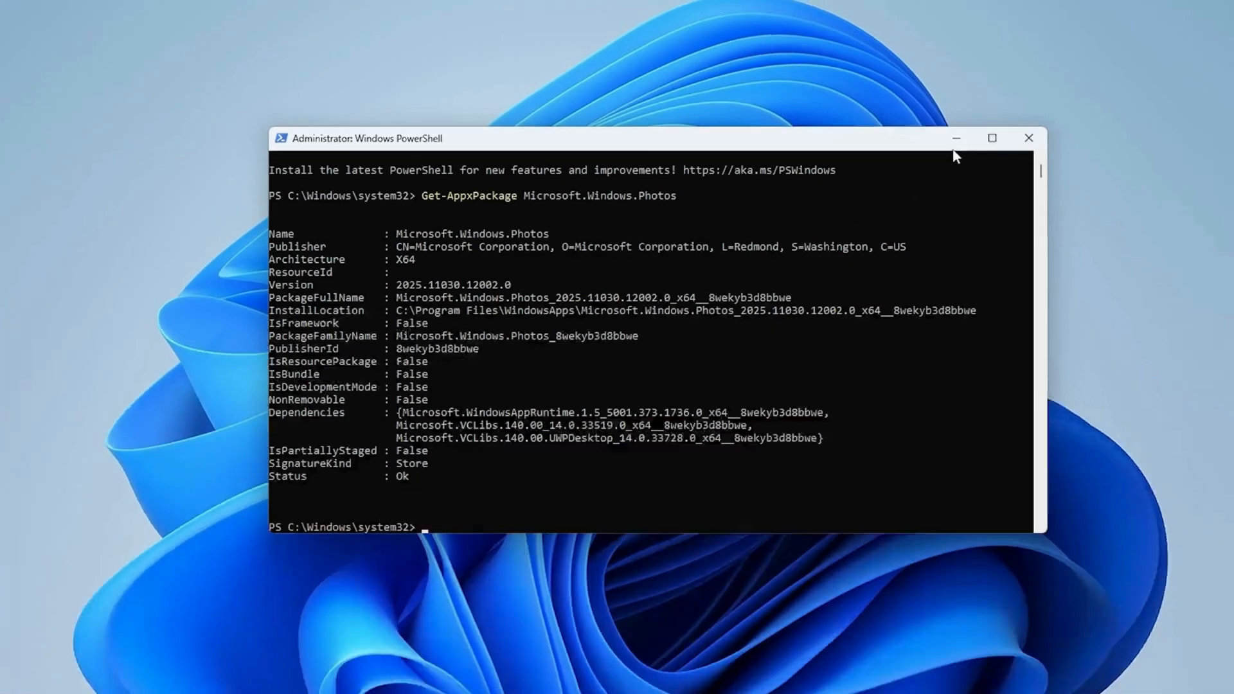
{"action": "left_click", "coordinate": [1028, 139]}
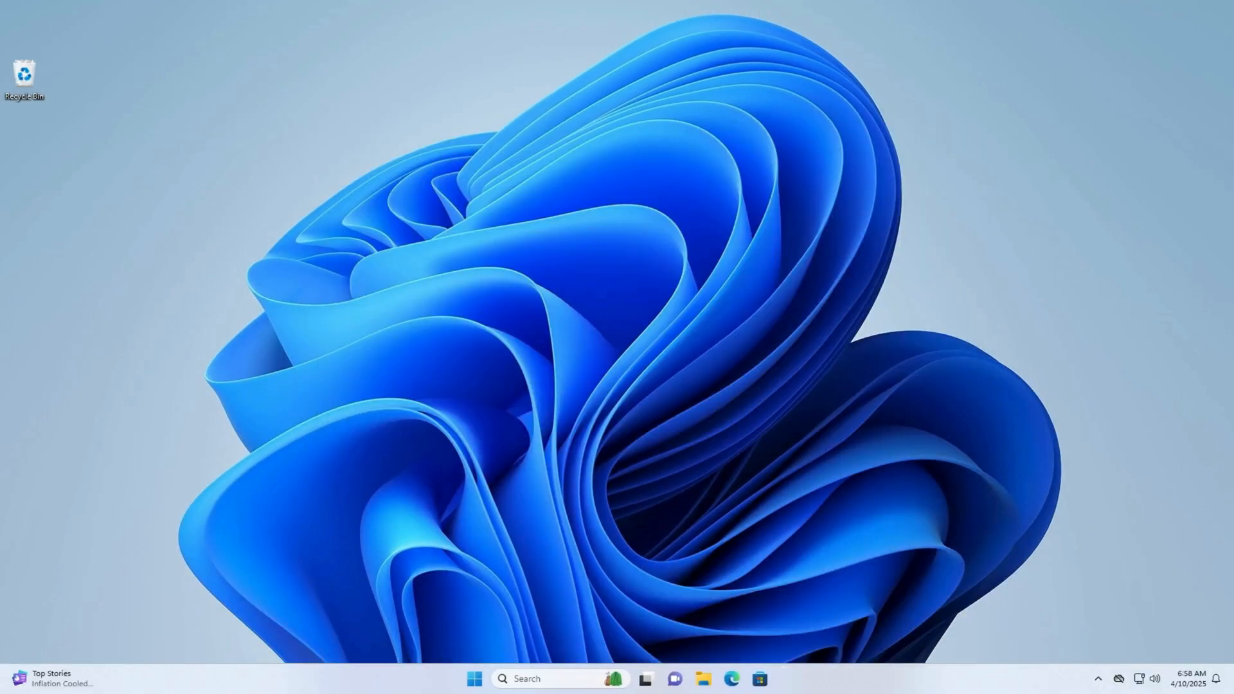
Launch Windows Settings from the pinned Start menu apps
{"action": "left_click", "coordinate": [475, 679]}
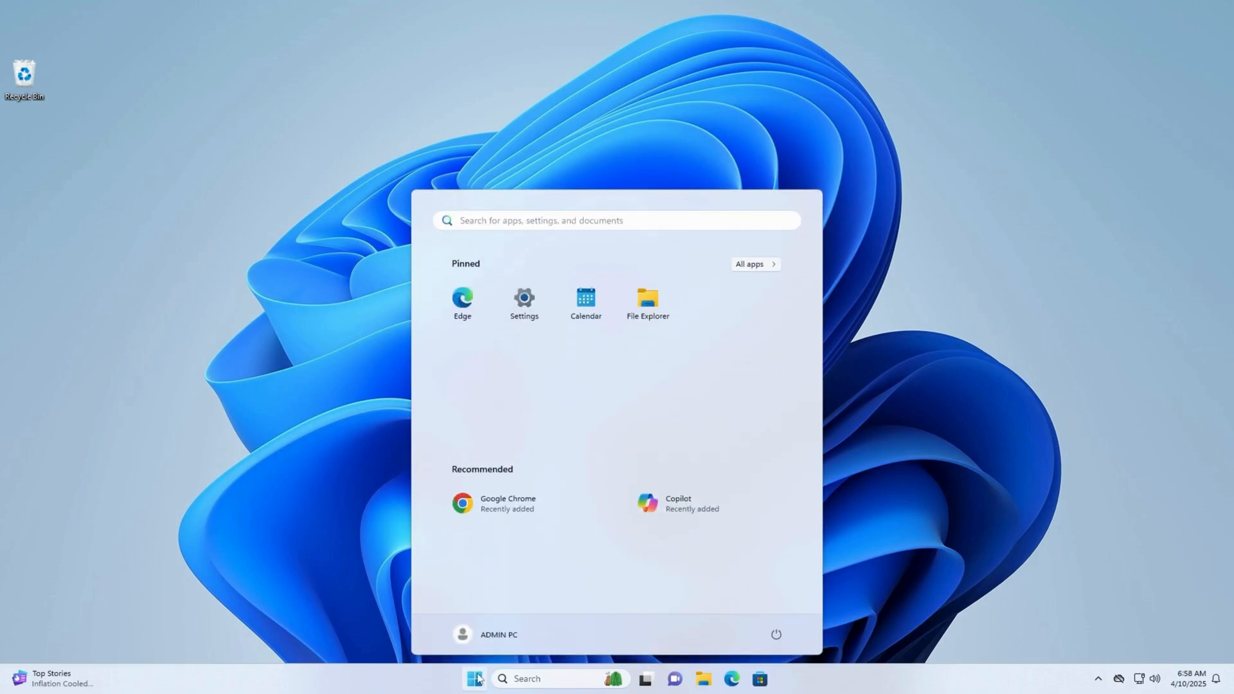
{"action": "mouse_move", "coordinate": [524, 303]}
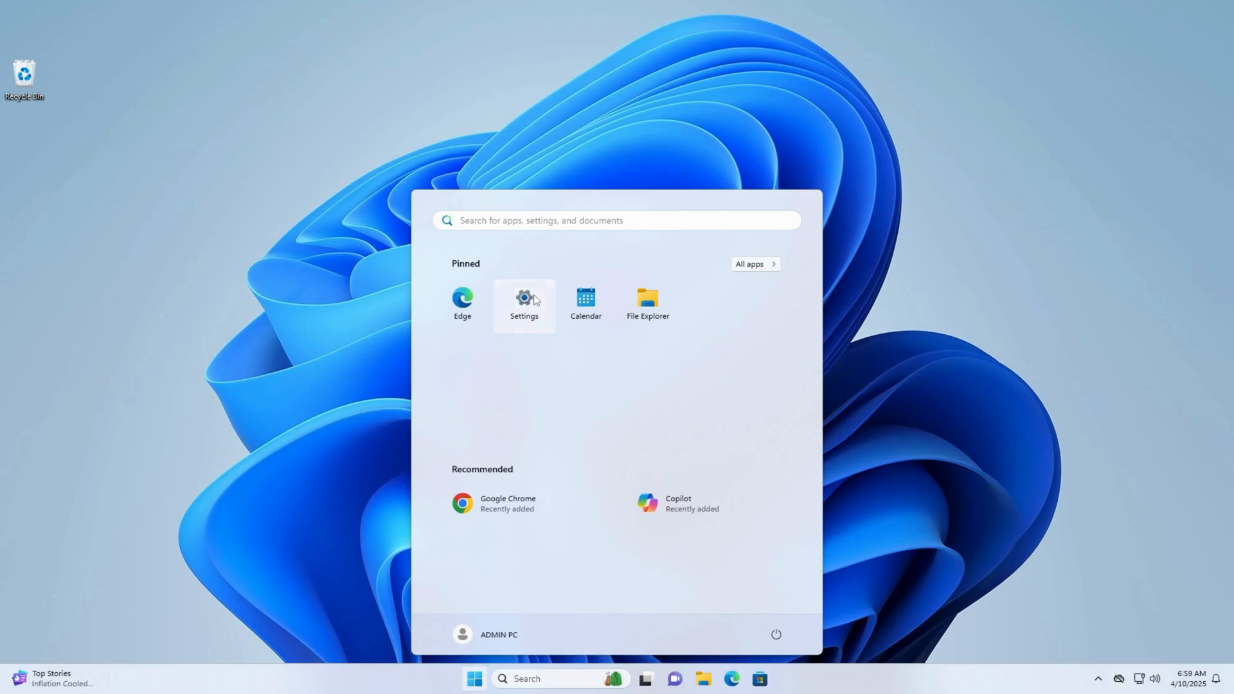
{"action": "left_click", "coordinate": [523, 303]}
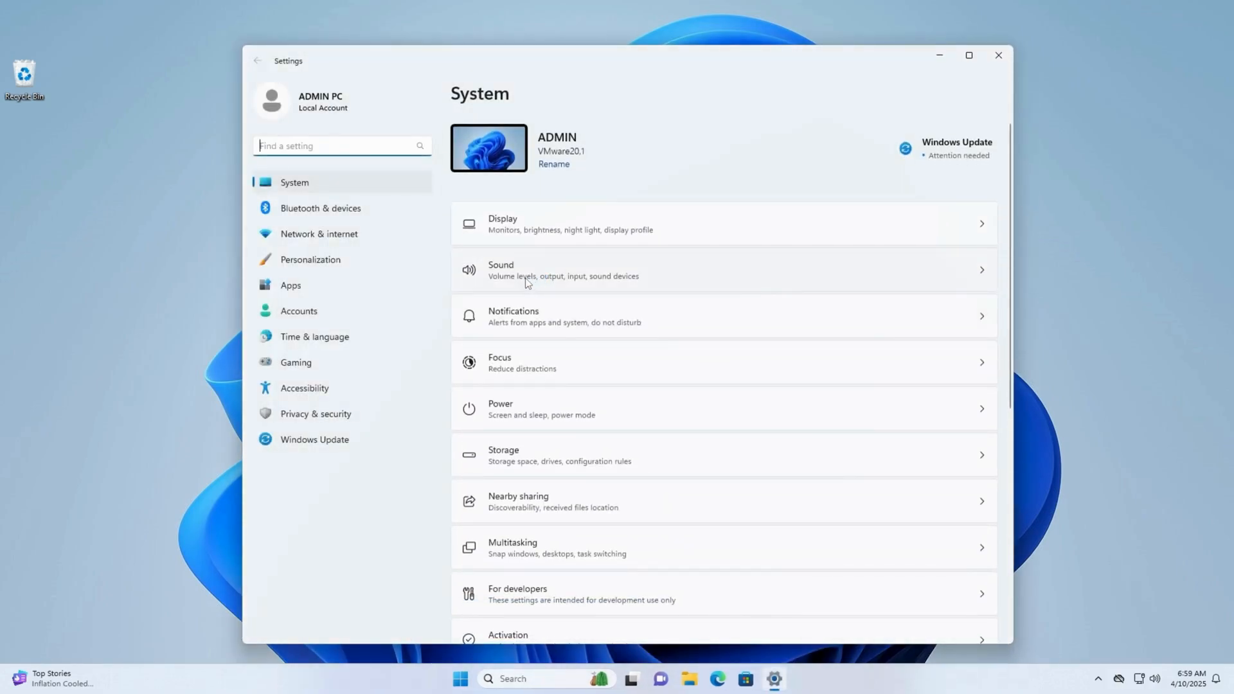
Go to Windows Update and check for updates
{"action": "left_click", "coordinate": [314, 440]}
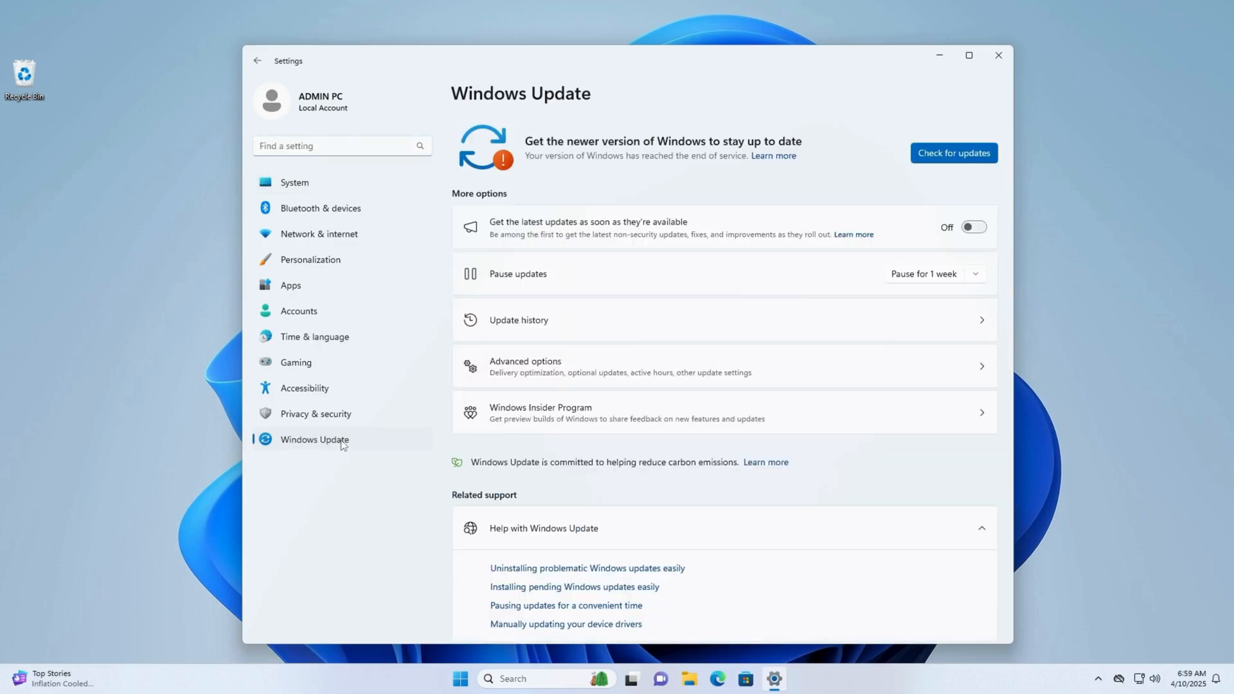
{"action": "left_click", "coordinate": [952, 153]}
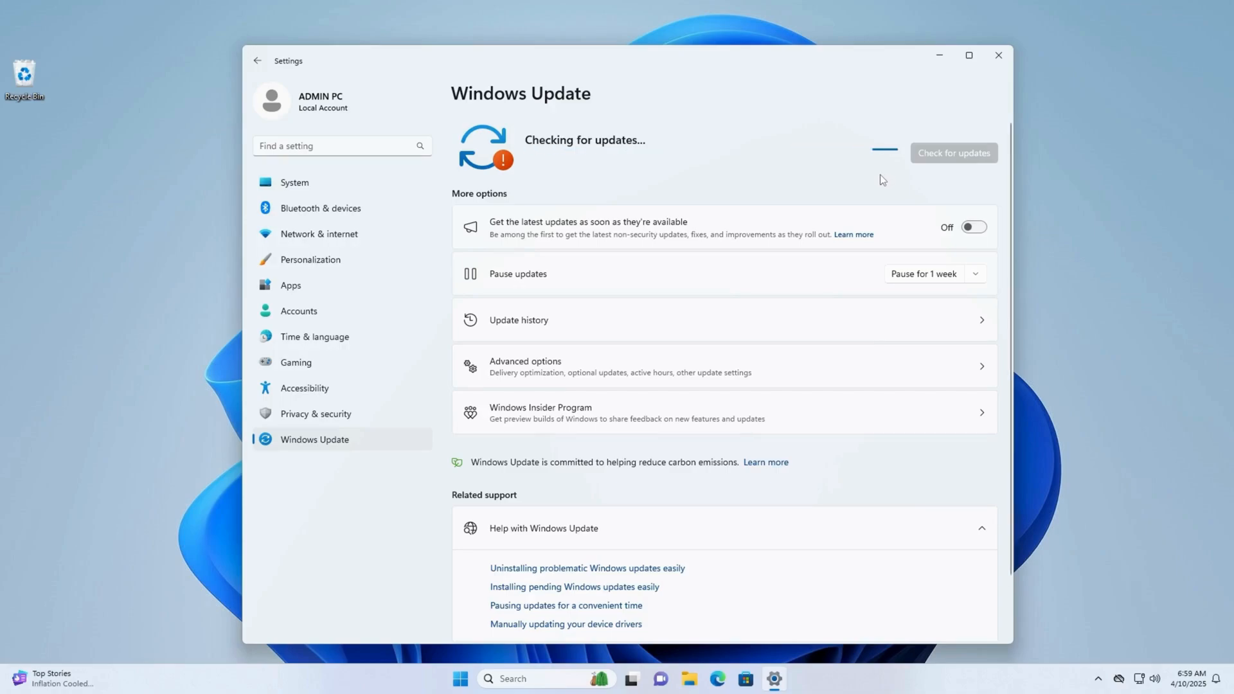
{"action": "mouse_move", "coordinate": [869, 180]}
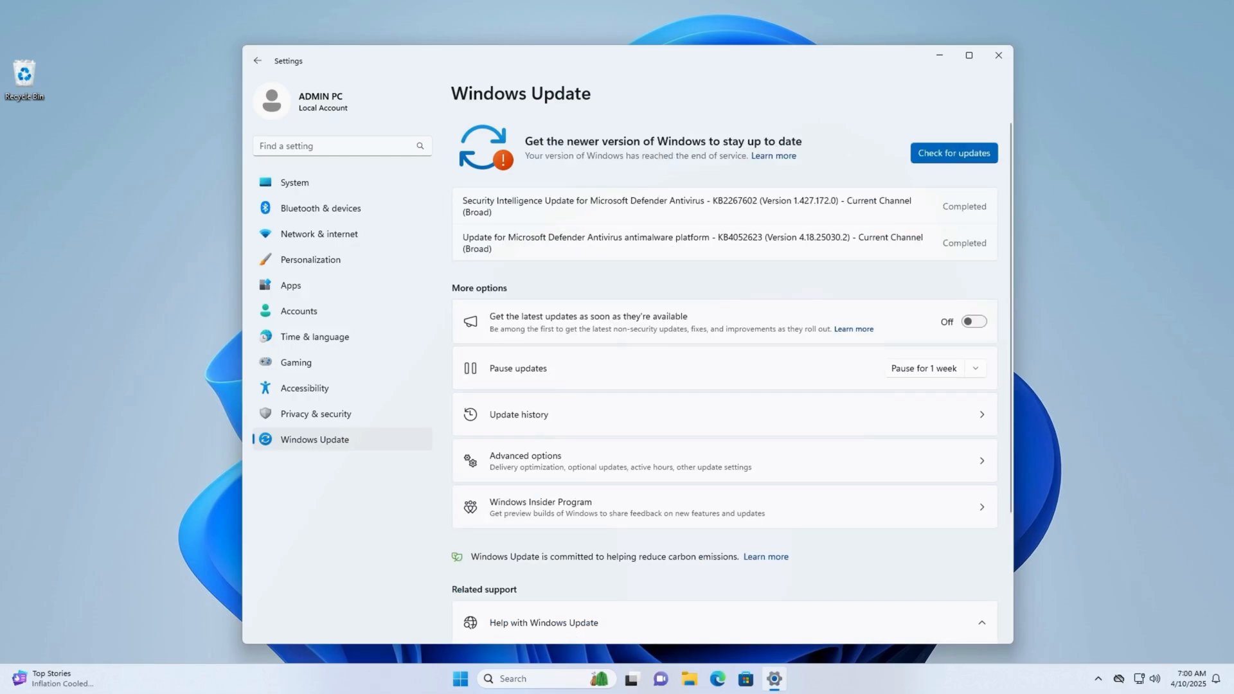
{"action": "mouse_move", "coordinate": [955, 114]}
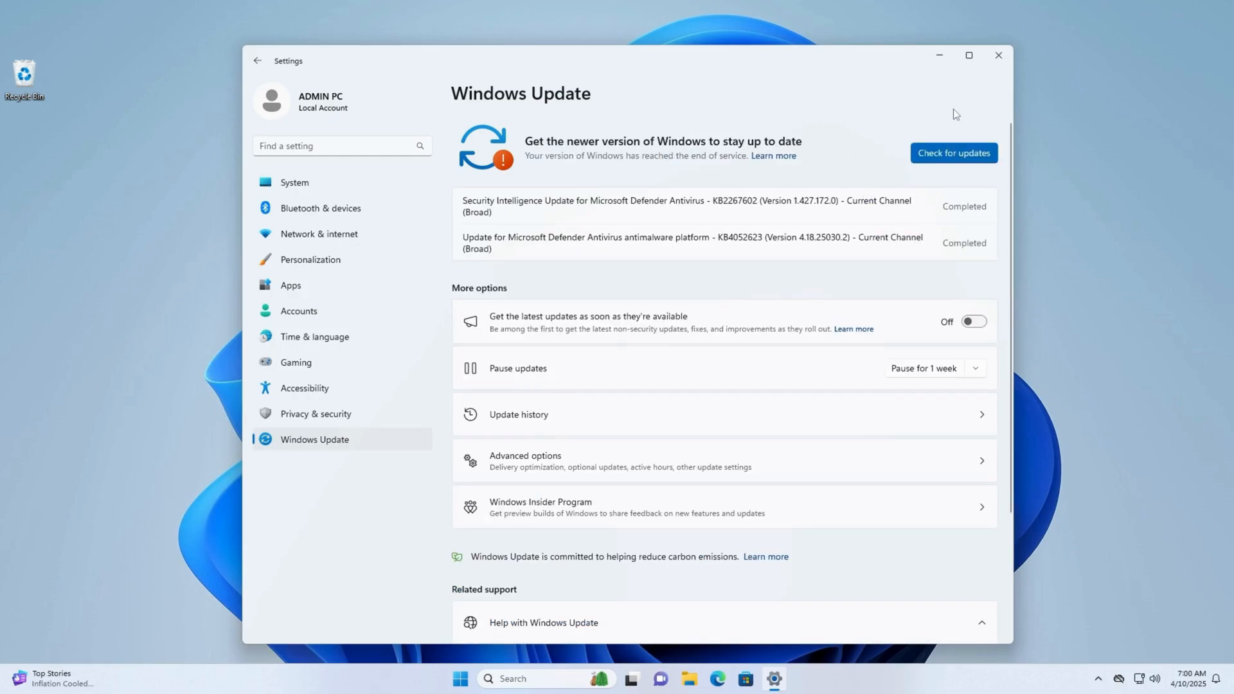